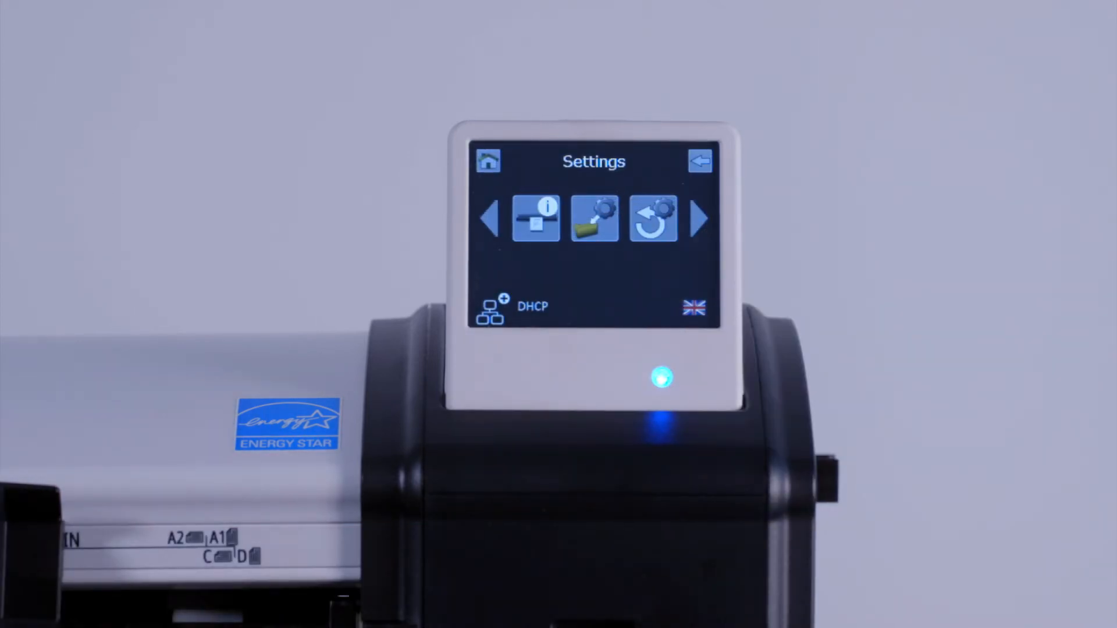
Switch the scanner's IP setting from DHCP to STATIC and begin entering the IP address
left_click(502, 310)
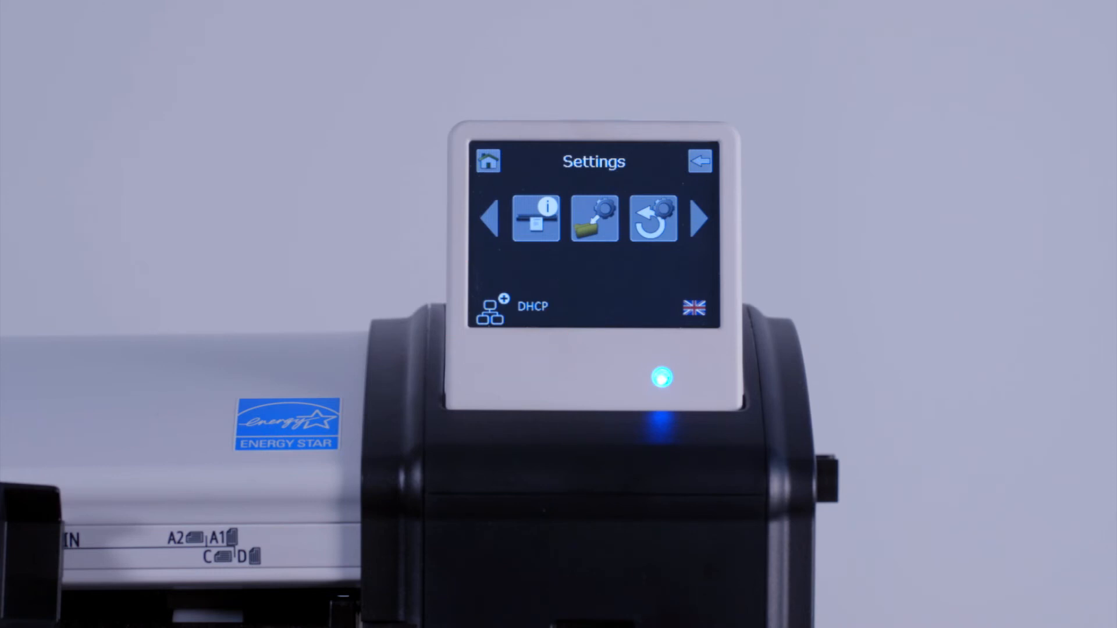
left_click(535, 219)
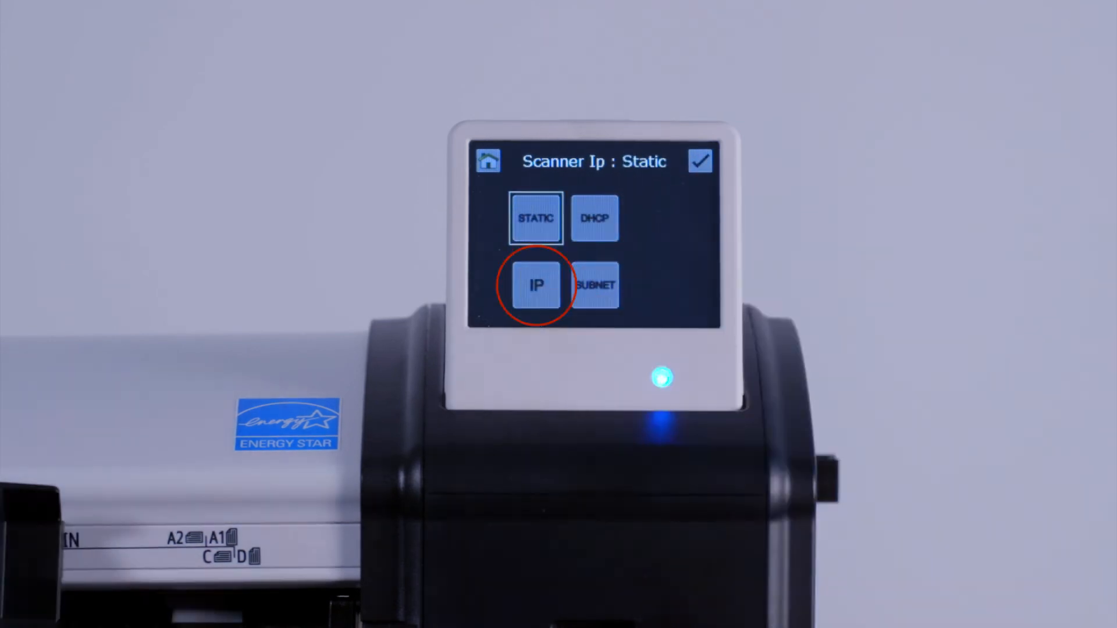
left_click(595, 285)
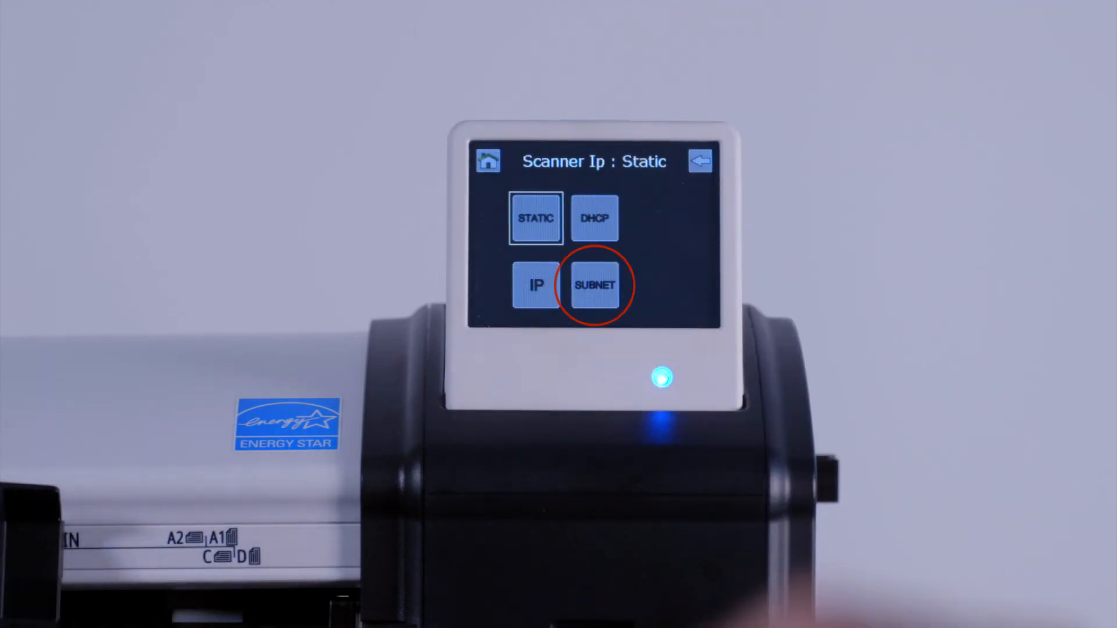